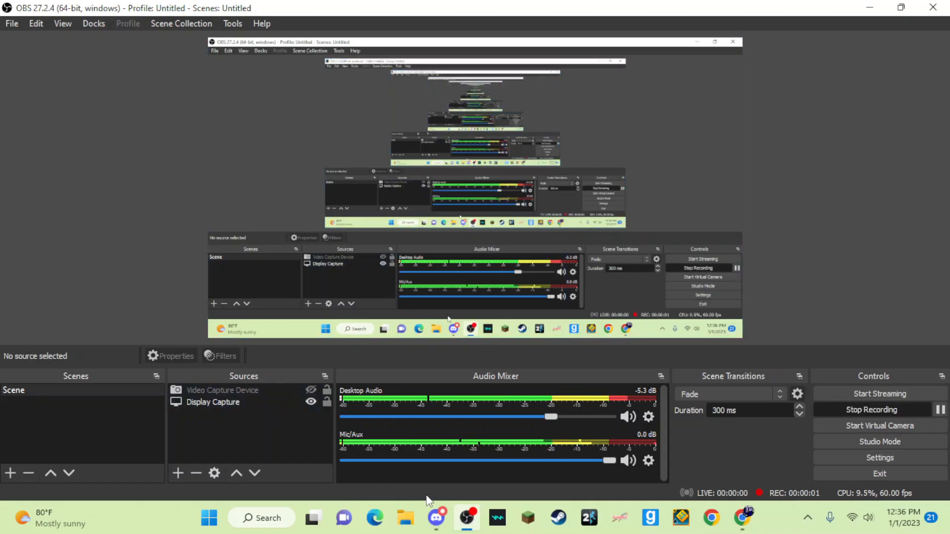
{"action": "mouse_move", "coordinate": [435, 518]}
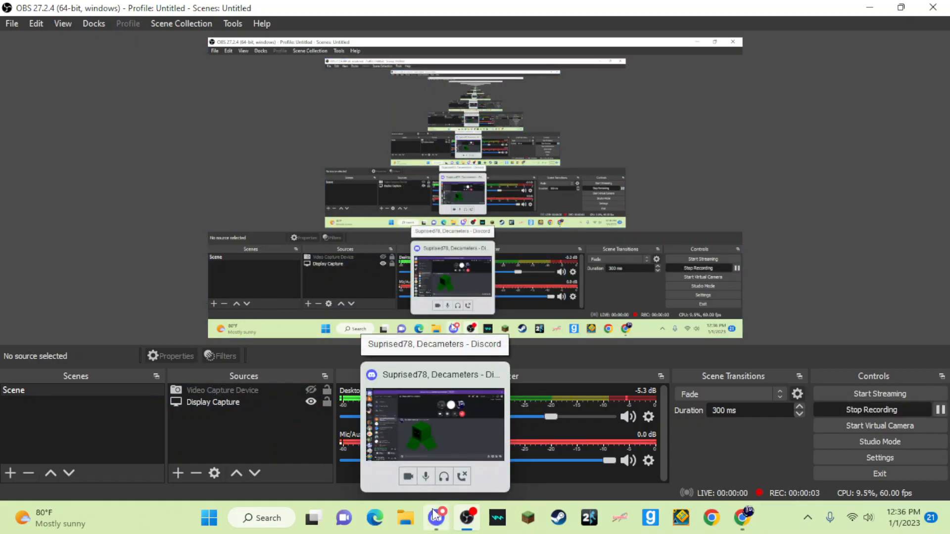